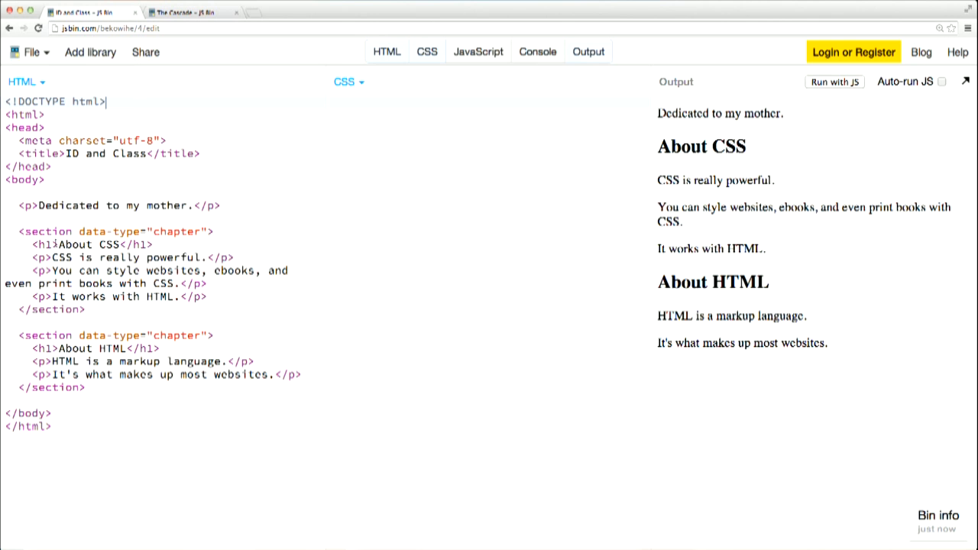
type("id=\"chapter1")
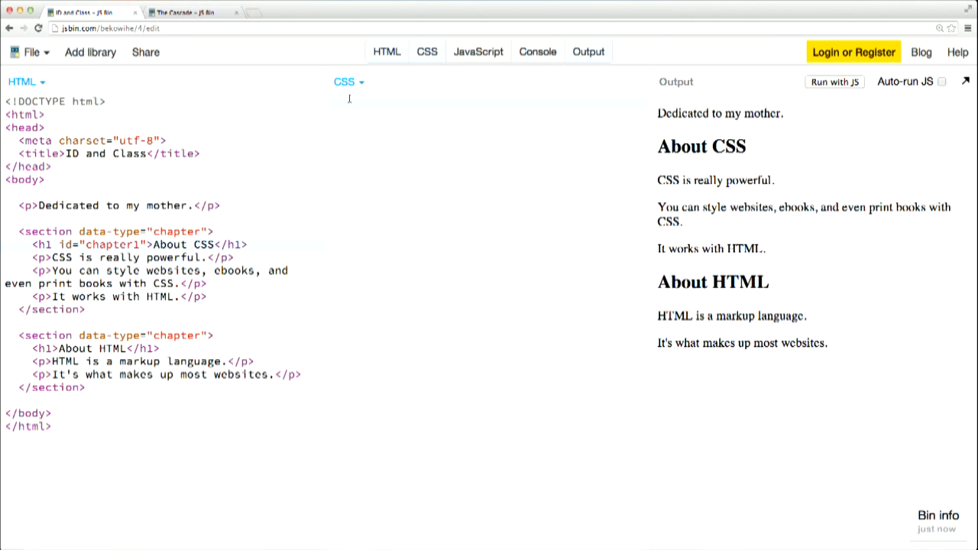
type("#chapter")
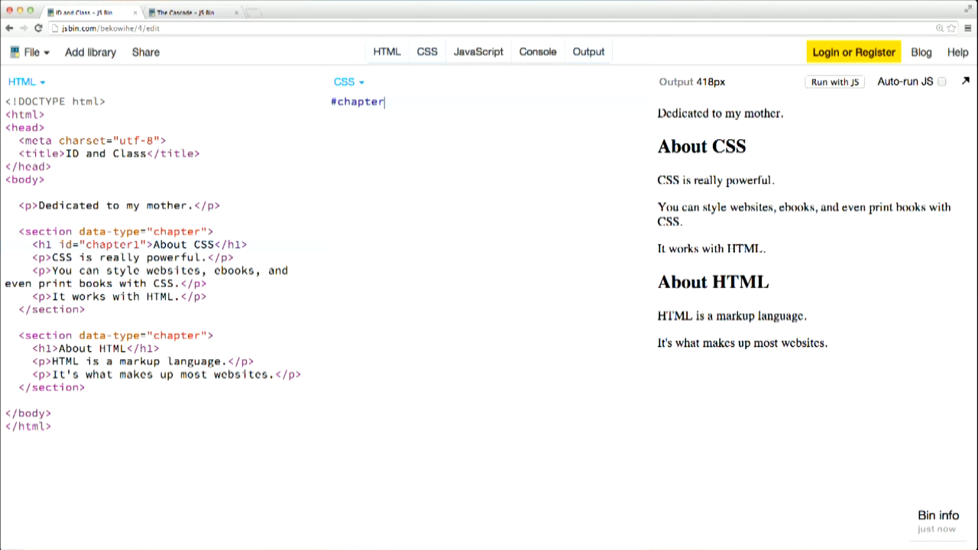
type("1 {")
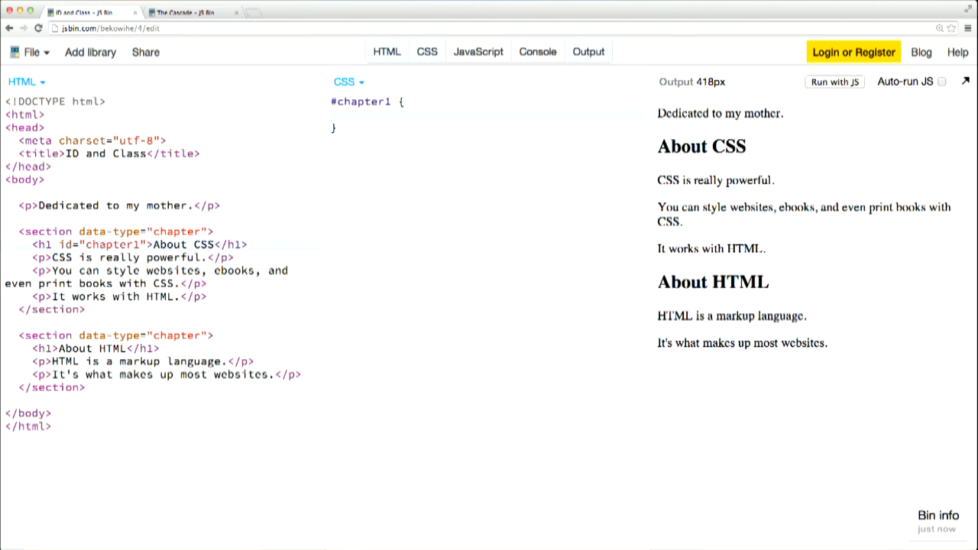
type("color:")
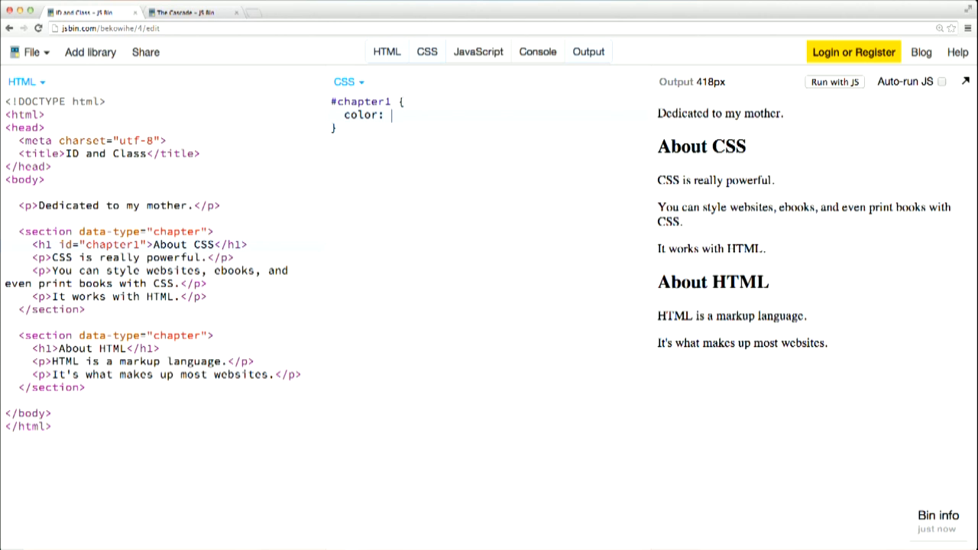
type("red;")
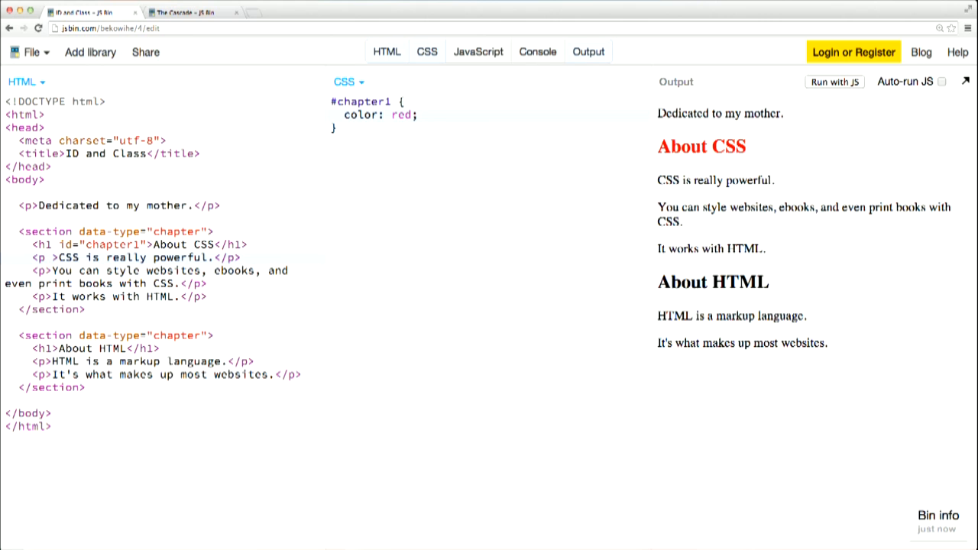
type("class=\"")
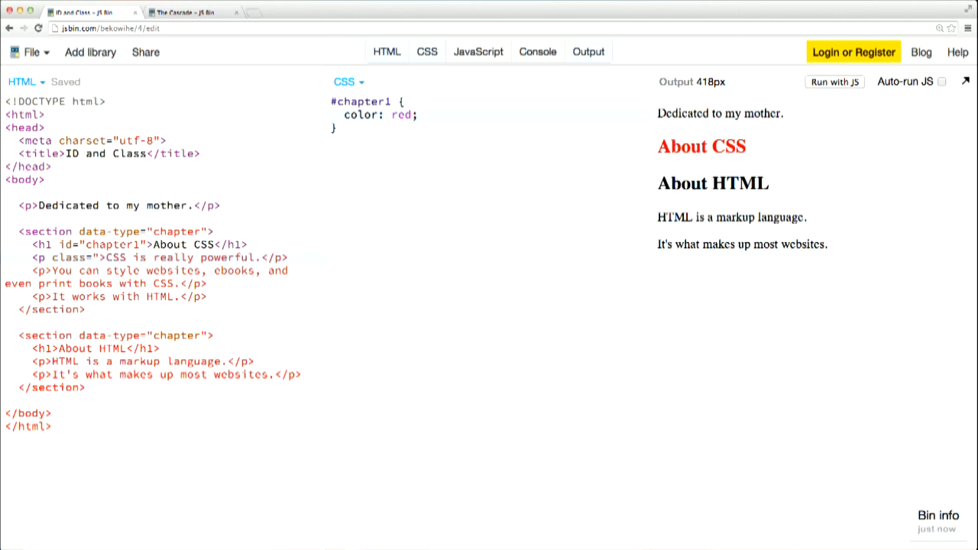
type("blutetext")
left_click(160, 278)
type(" class")
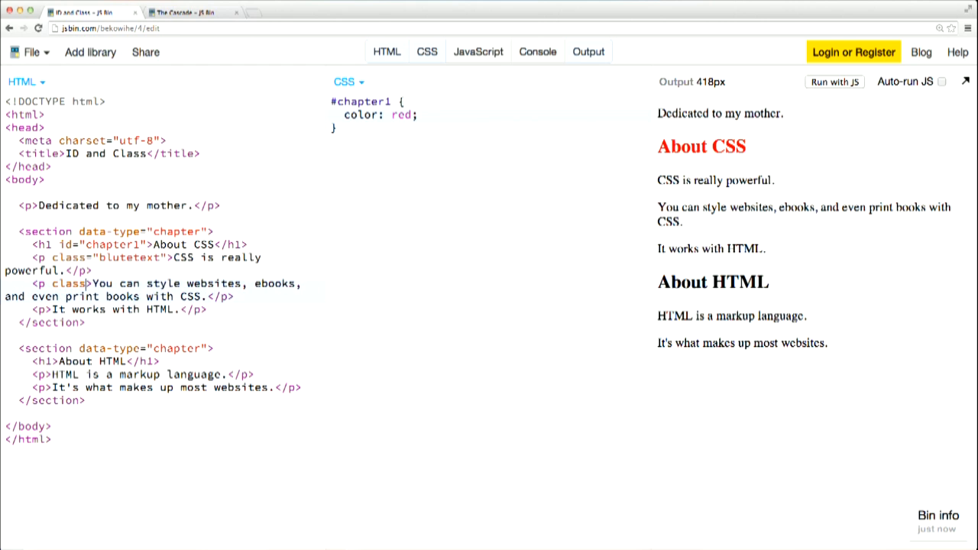
type("bluetext\"")
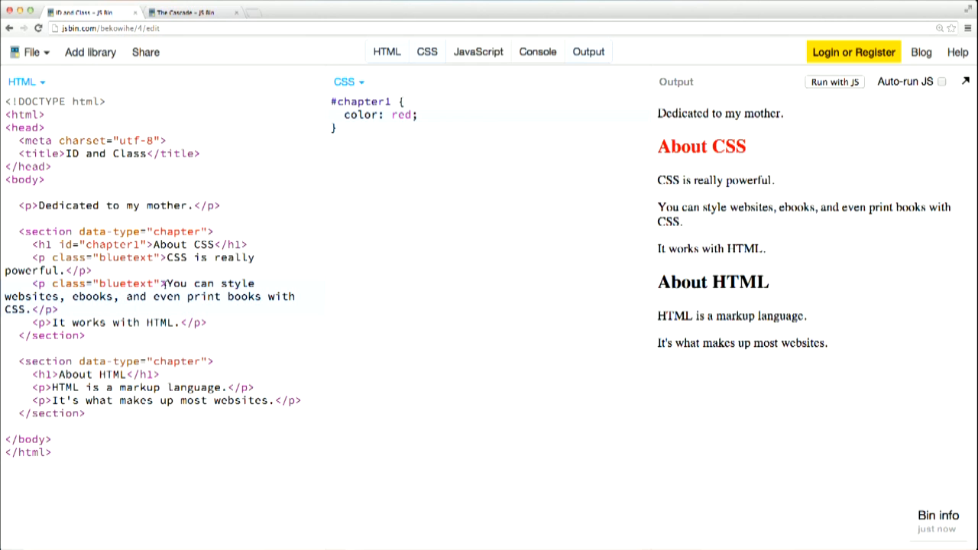
mouse_move(270, 175)
type(".")
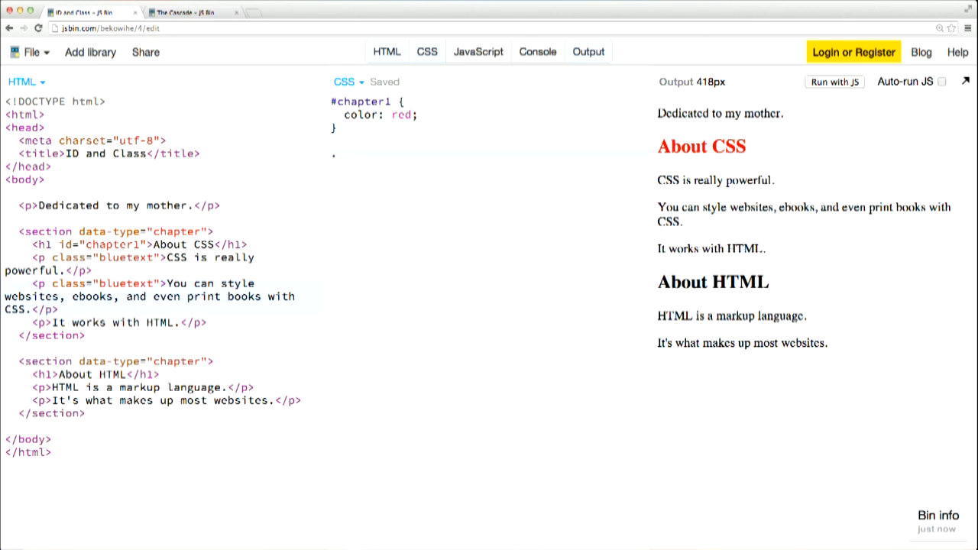
type("bluetext")
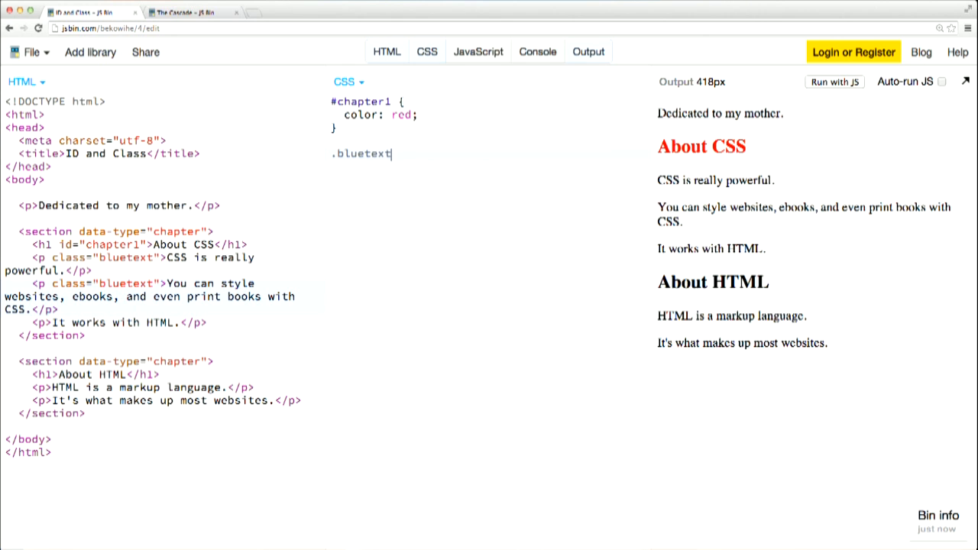
type("{")
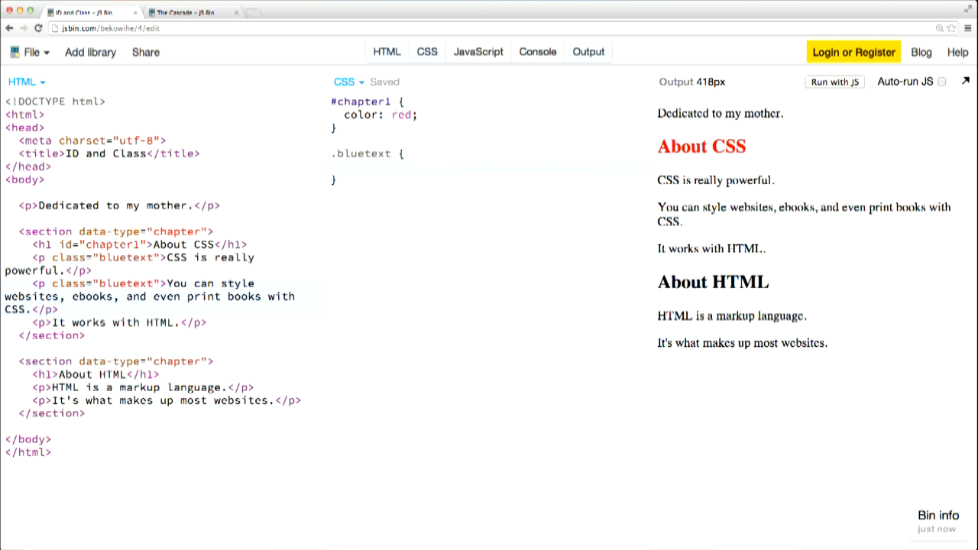
type("color: bl")
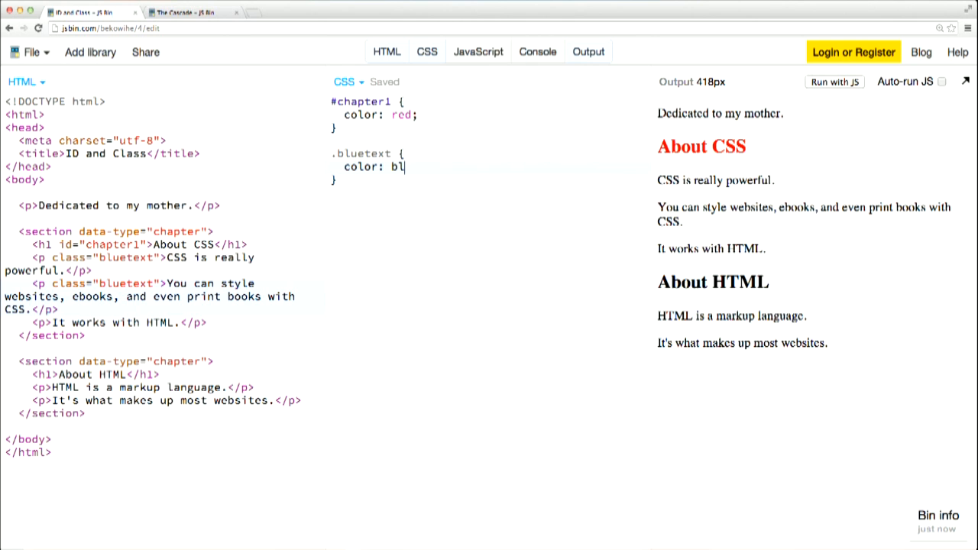
type("ue;")
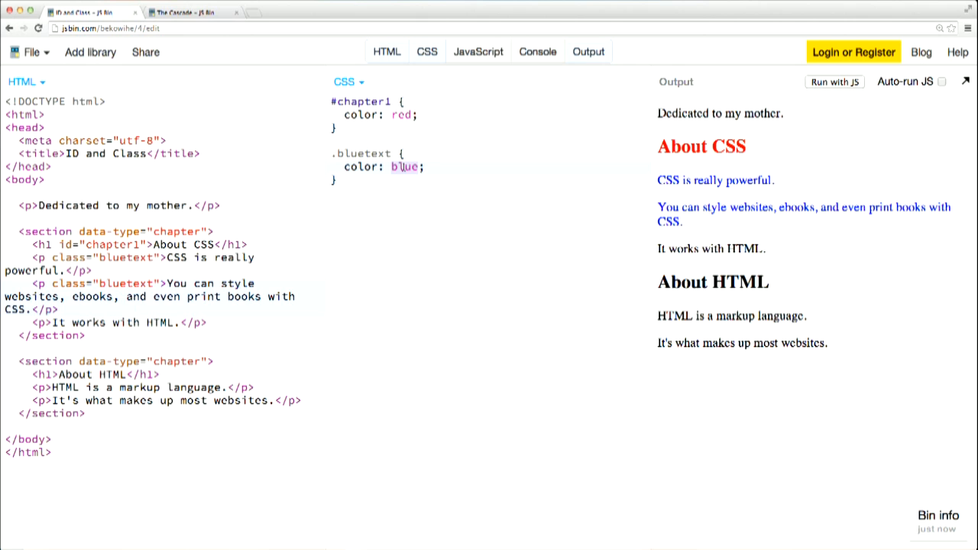
type("pink")
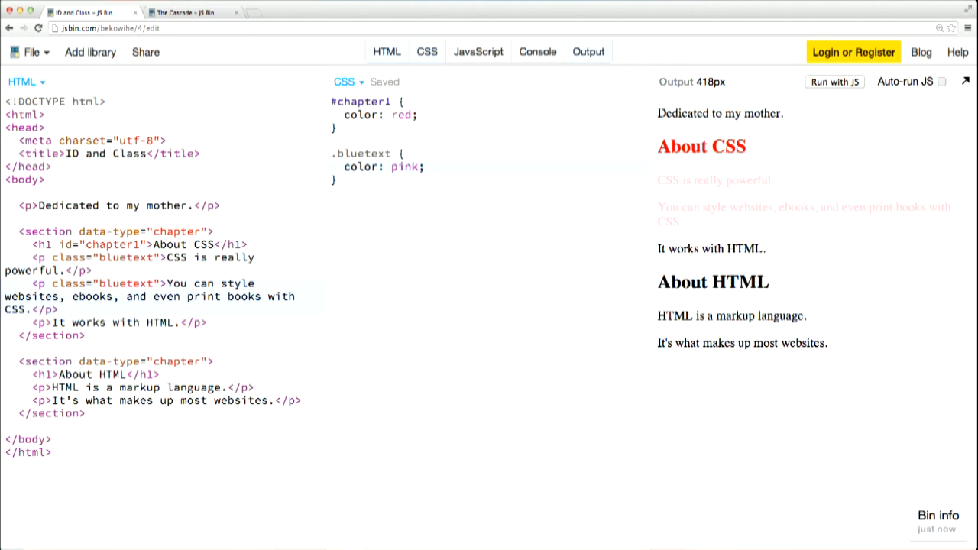